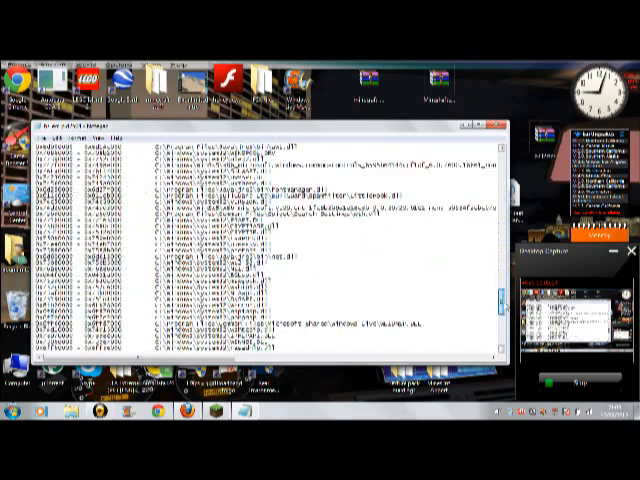
Scroll the FileHorse Java Runtime Environment page and double-click a download link.
left_click(499, 127)
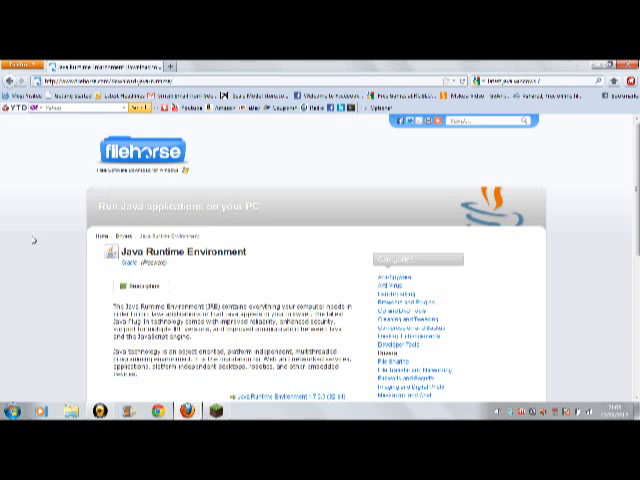
scroll("down", 3)
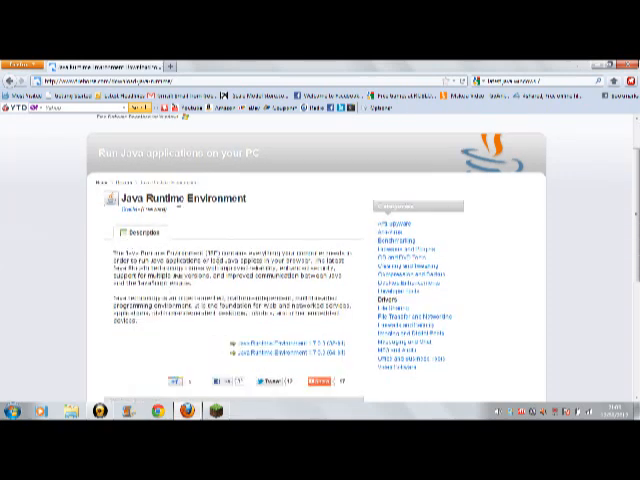
double_click(217, 198)
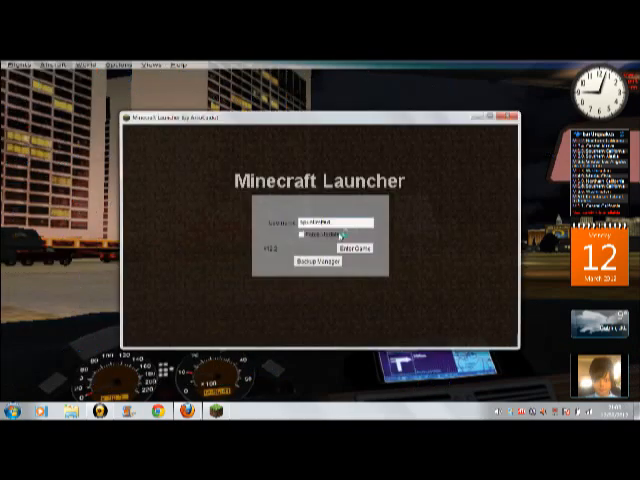
Launch Minecraft with the entered username via Enter Game.
left_click(354, 246)
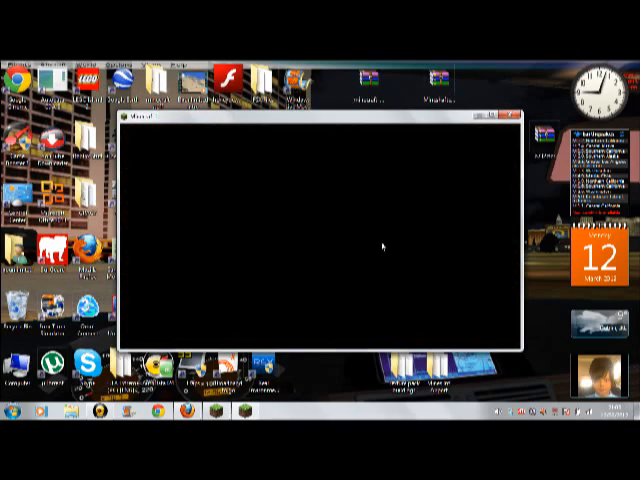